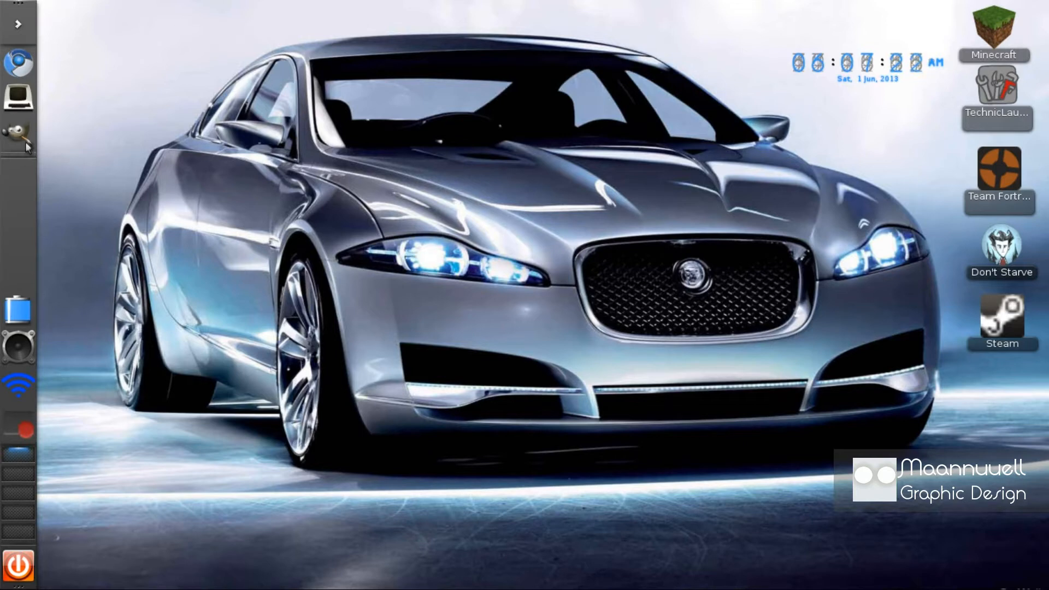
Launch GIMP from the dock so its empty main window is ready.
click(18, 132)
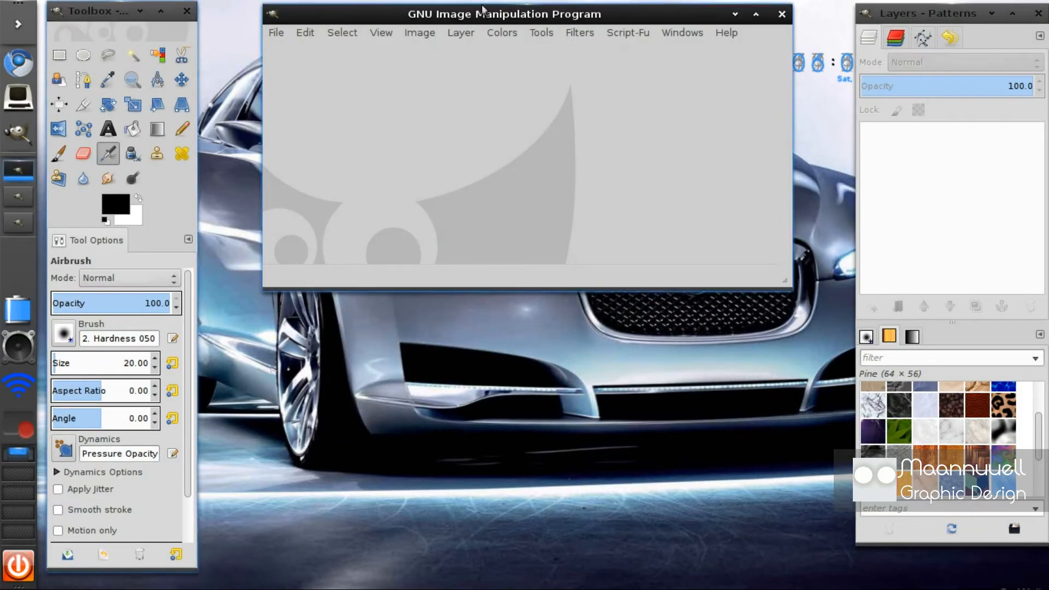
Open 'Jaguar e-Type stock.jpg' from Recently Used and reposition the image window.
click(579, 32)
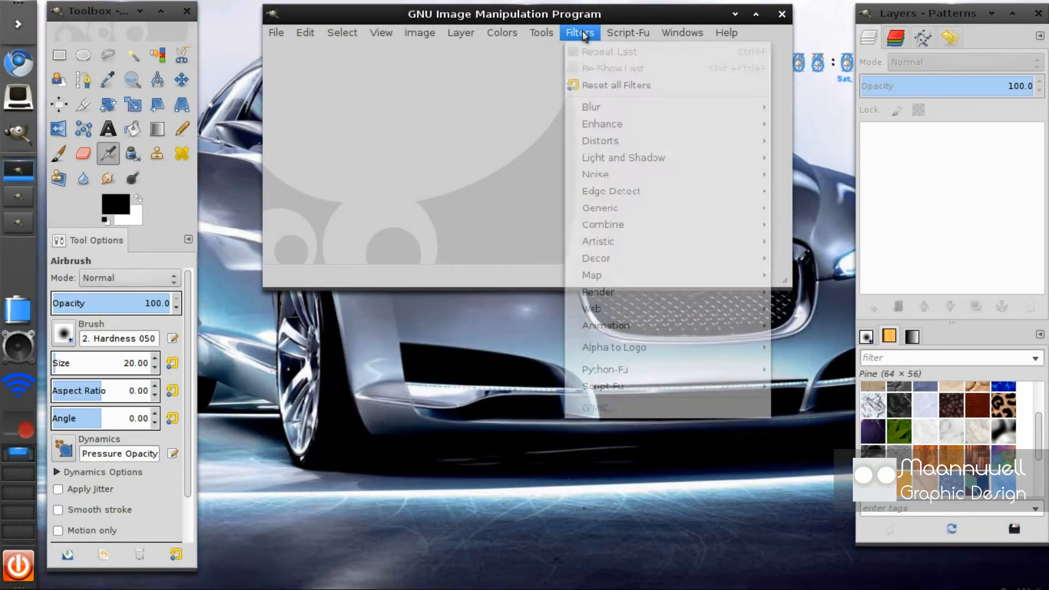
click(276, 32)
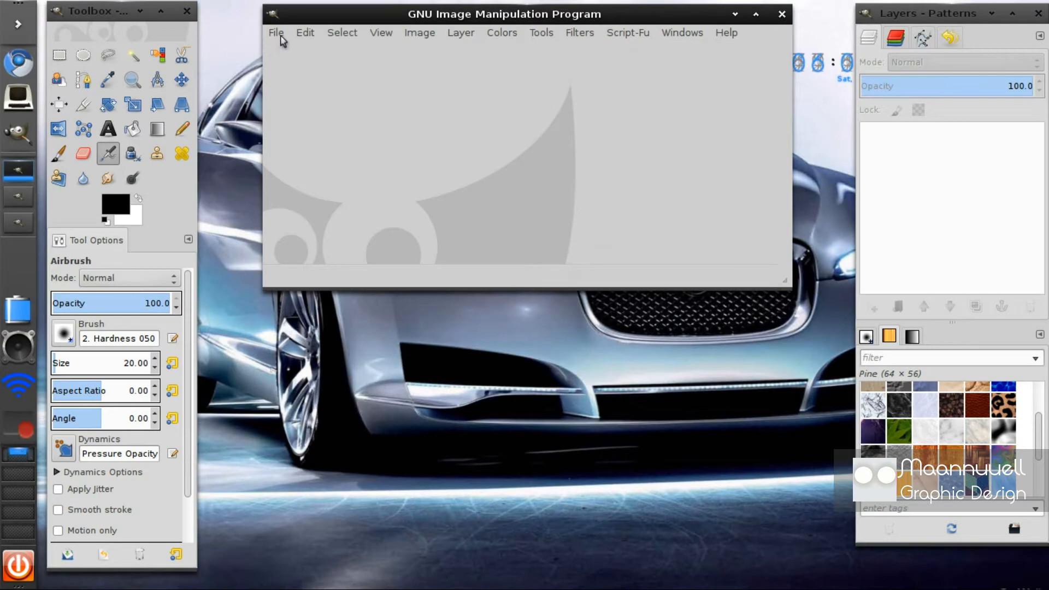
click(275, 32)
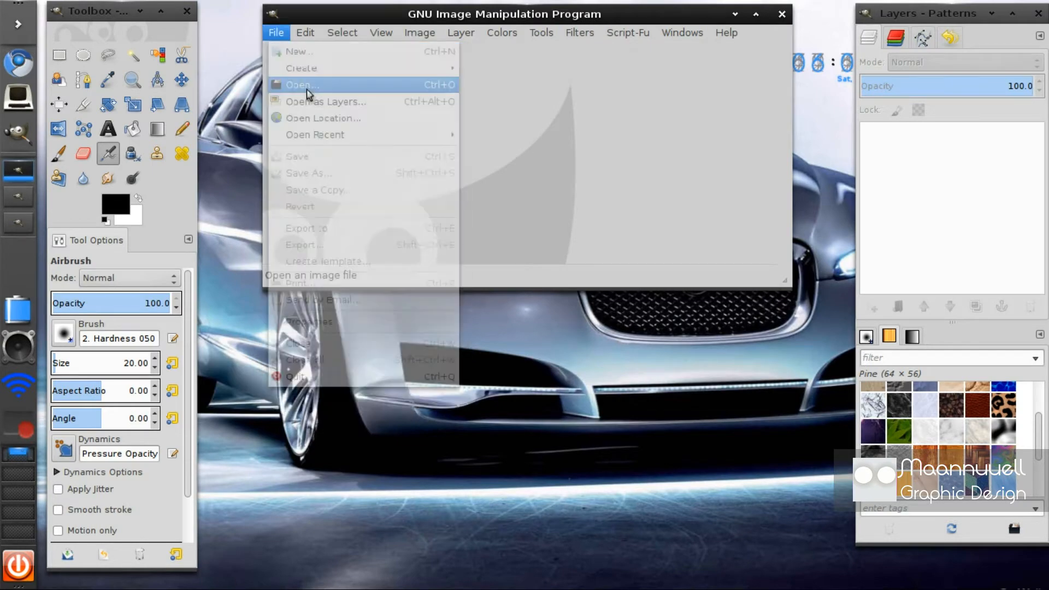
click(301, 85)
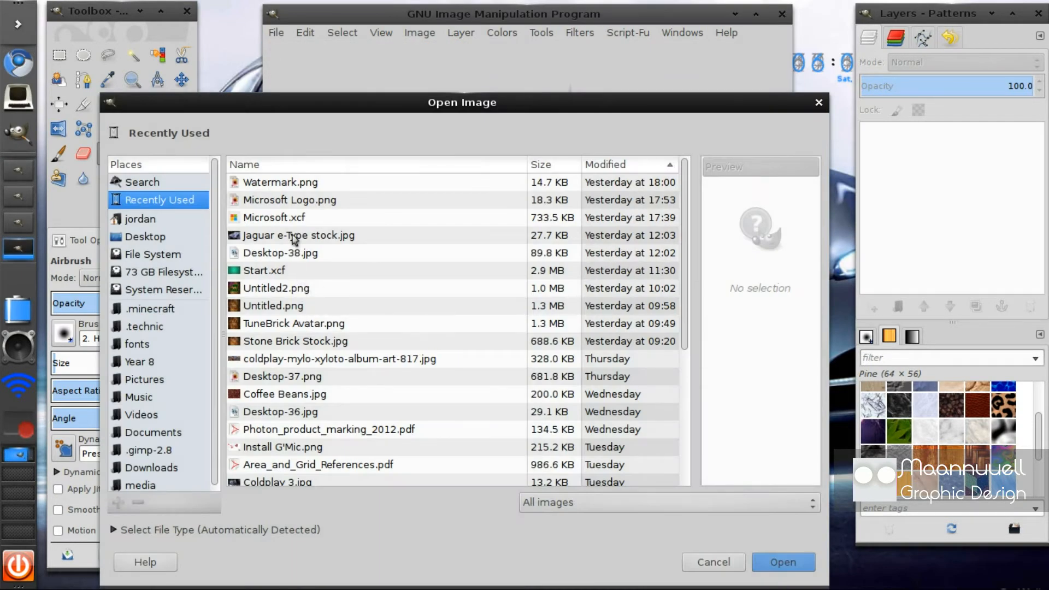
click(781, 561)
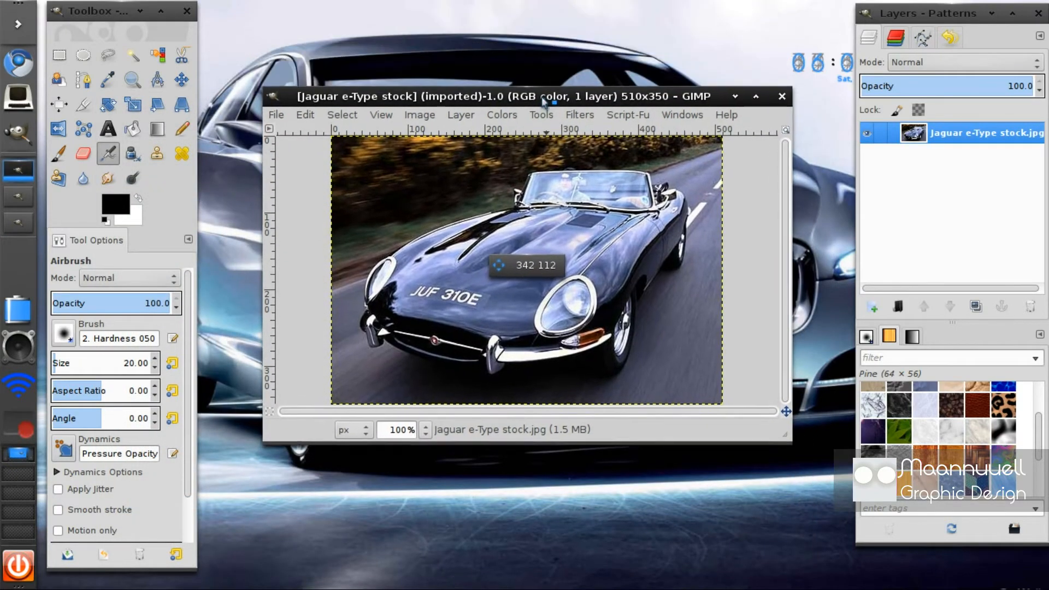
drag(525, 96, 525, 124)
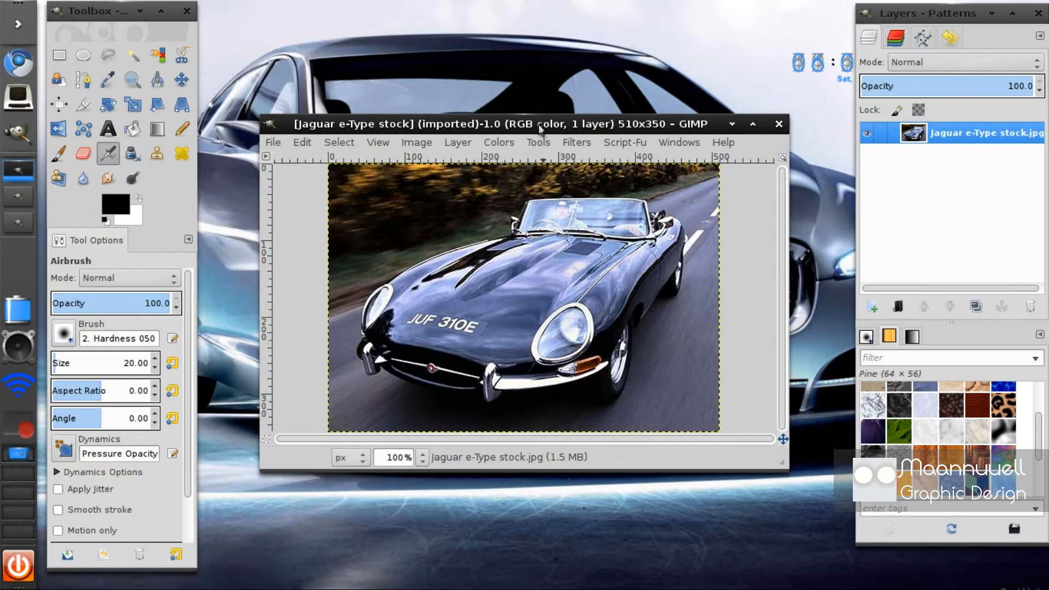
Launch G'MIC from the Filters menu and expand its Artistic category.
click(575, 142)
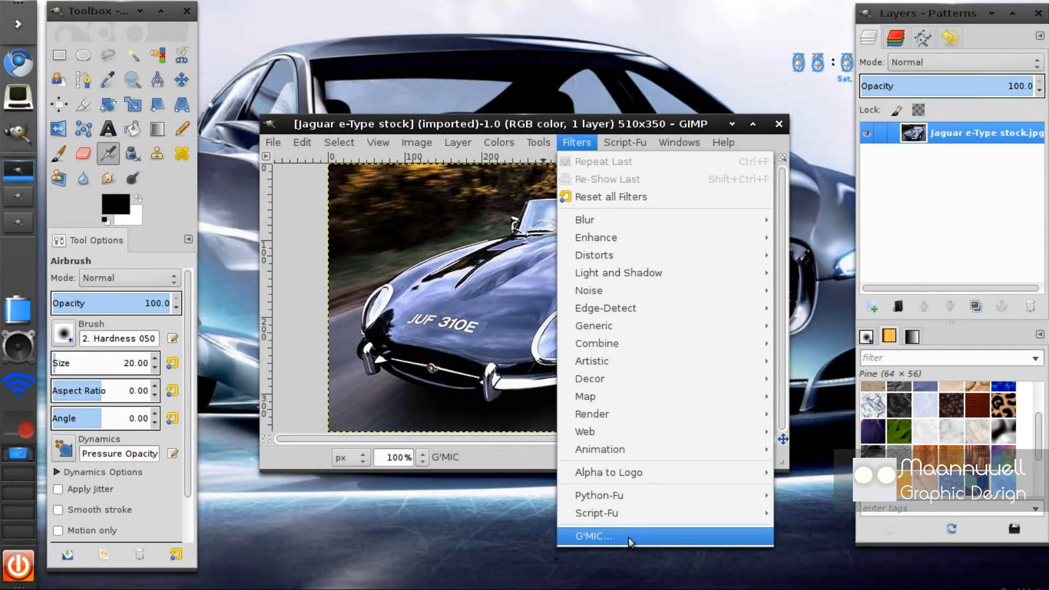
click(591, 535)
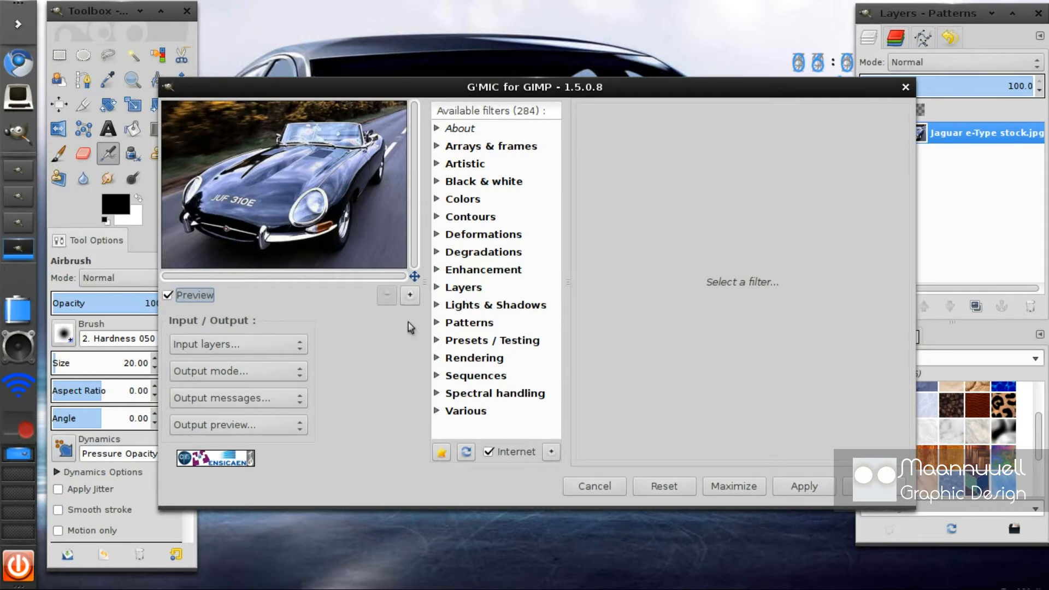
mouse_move(438, 167)
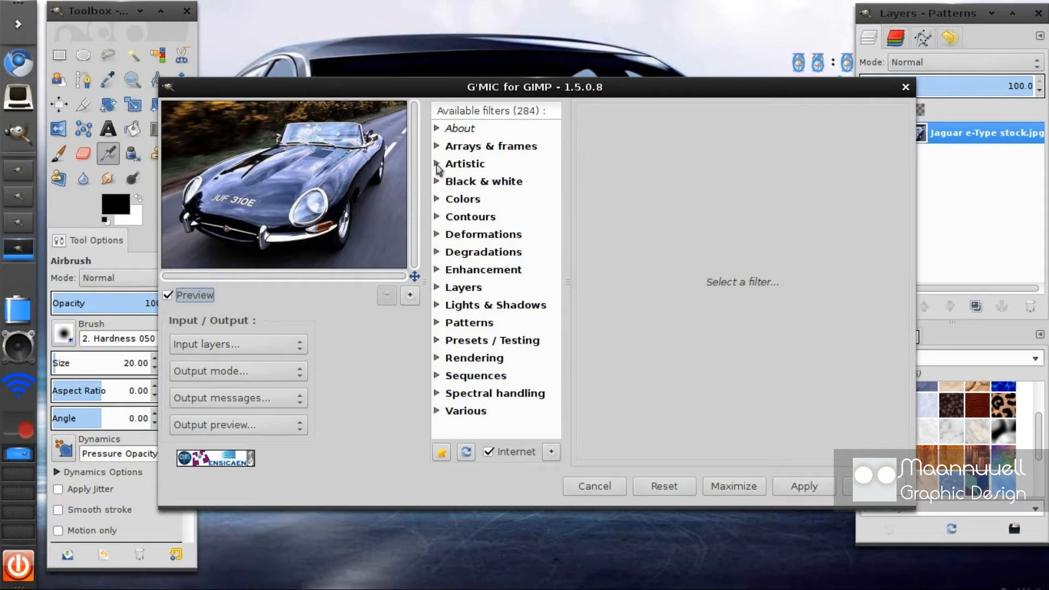
click(464, 162)
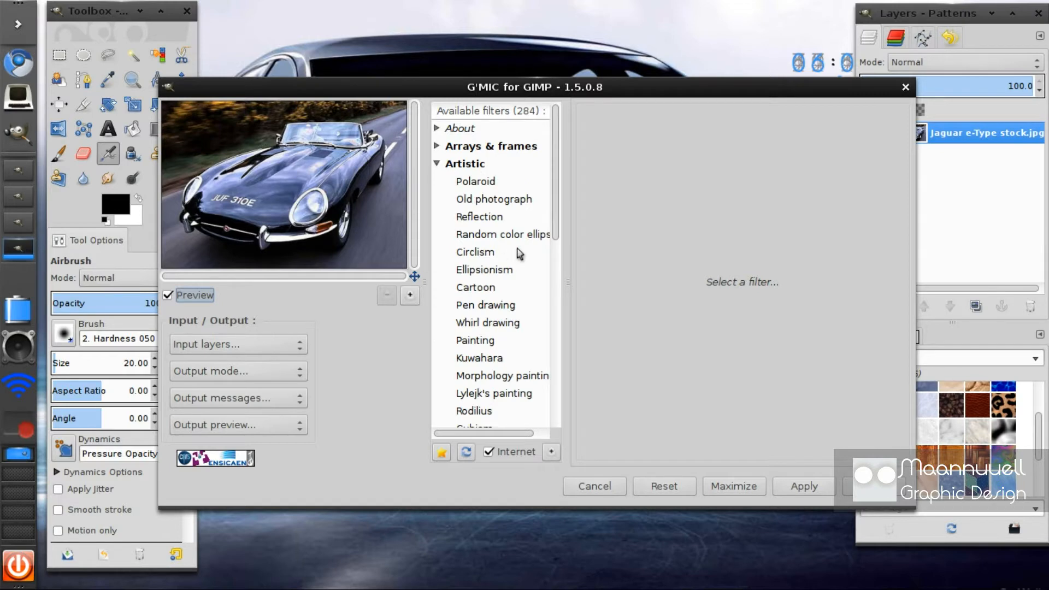
Select the Rodilius filter under Artistic and review its glowing-streak preview of the Jaguar.
click(472, 411)
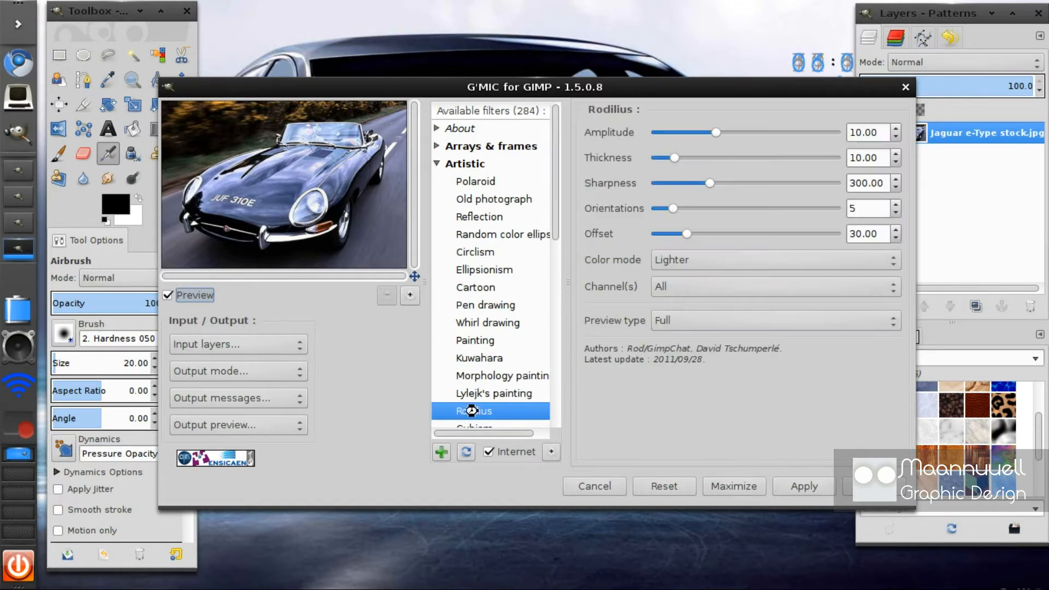
click(473, 410)
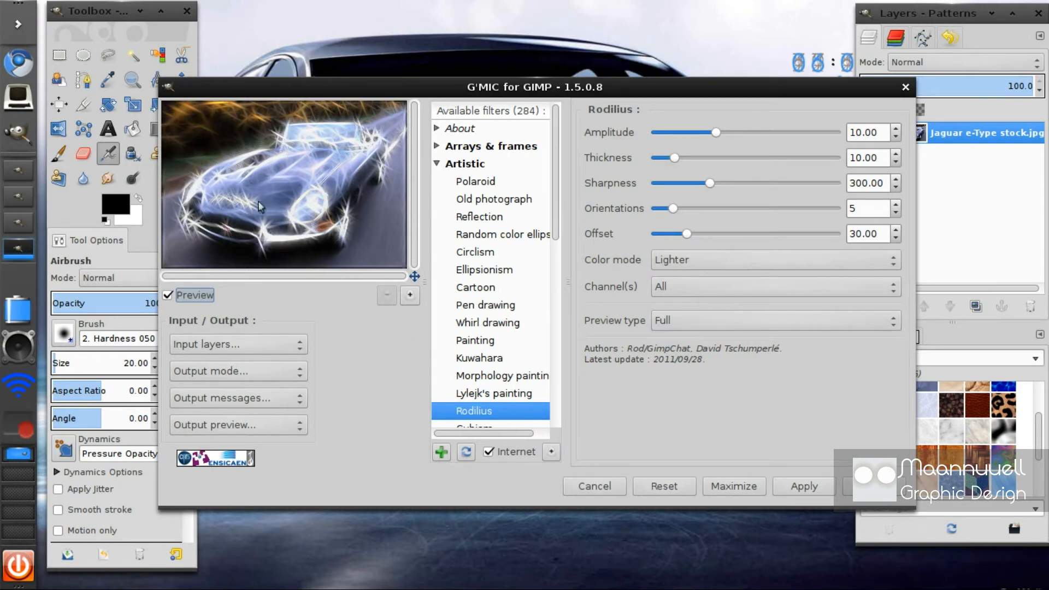
mouse_move(224, 194)
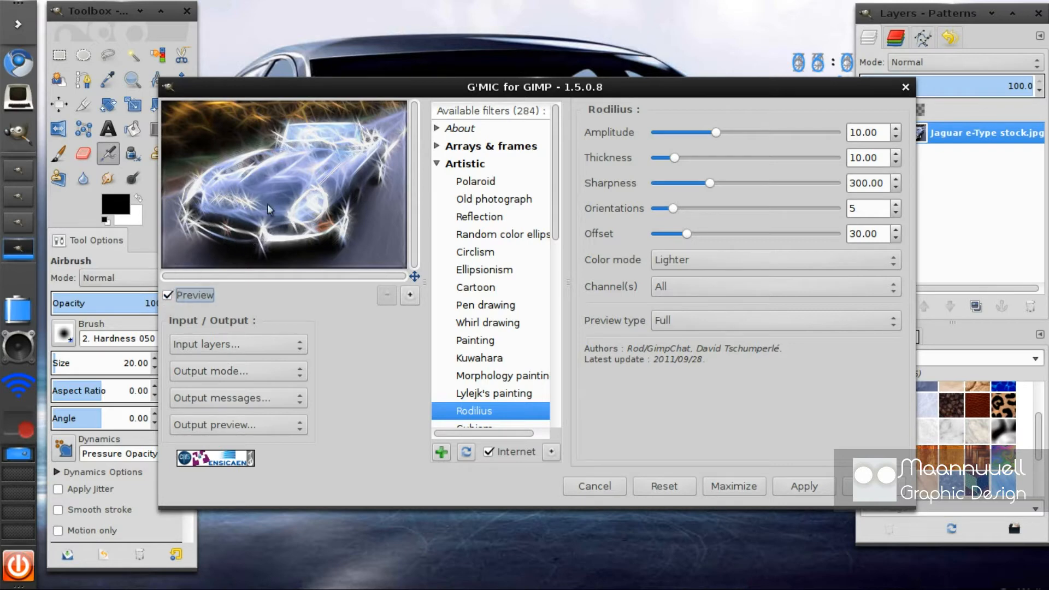
mouse_move(253, 255)
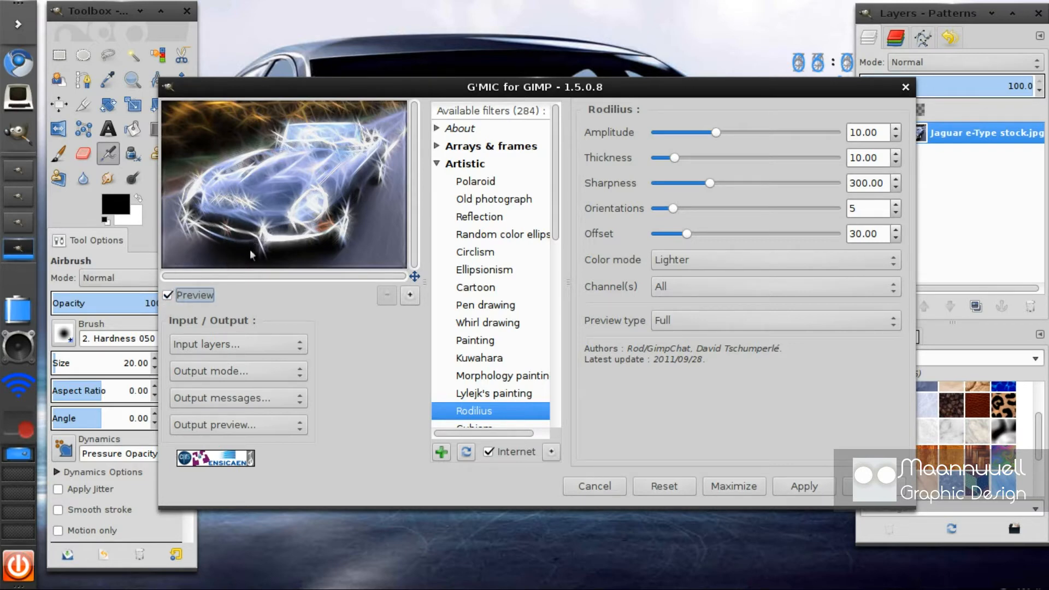
mouse_move(490, 132)
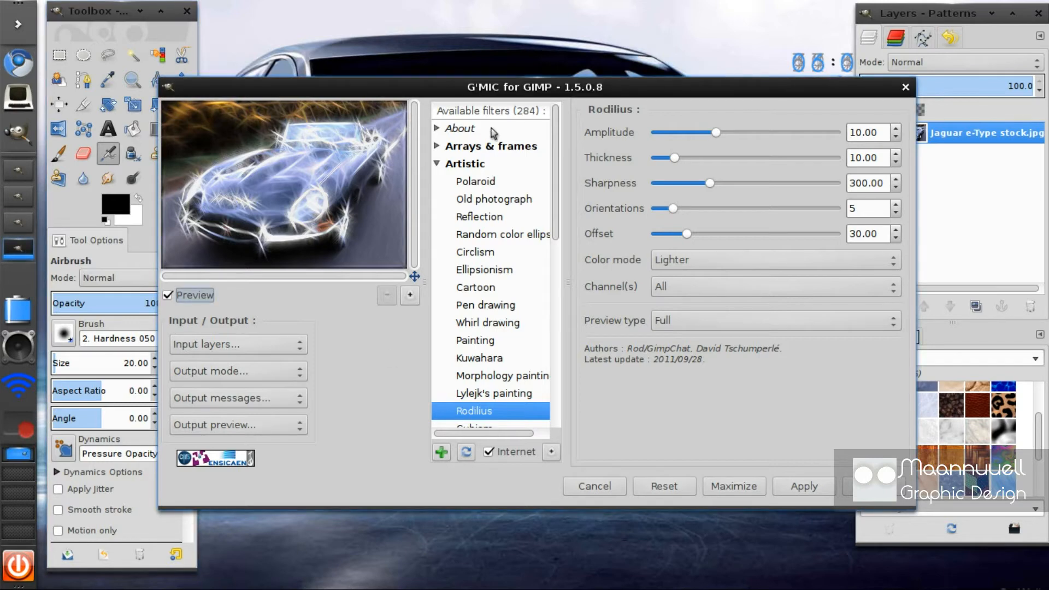
scroll(down, 3)
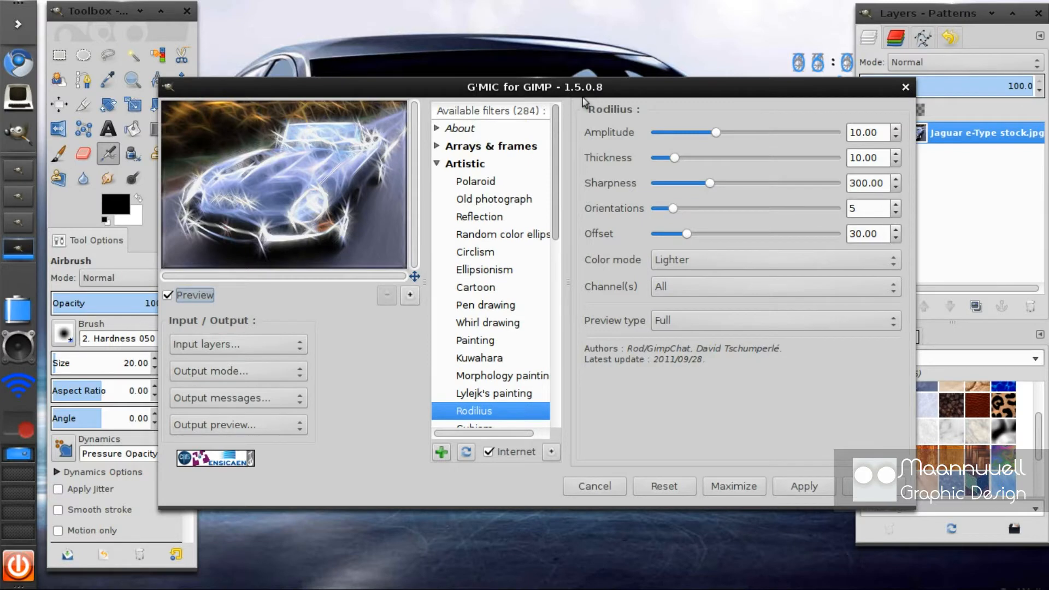
scroll(down, 3)
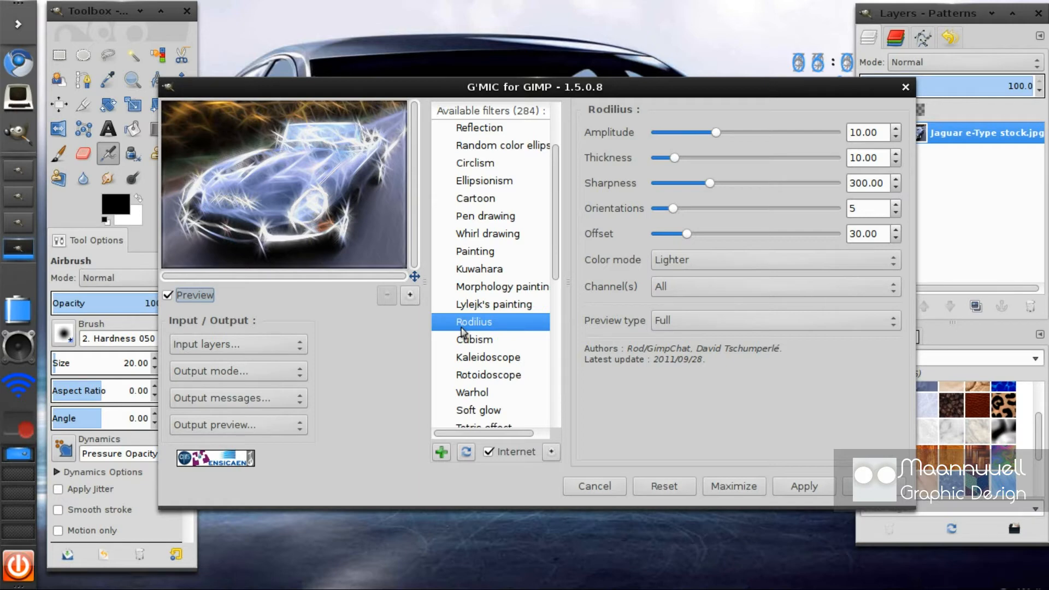
mouse_move(601, 187)
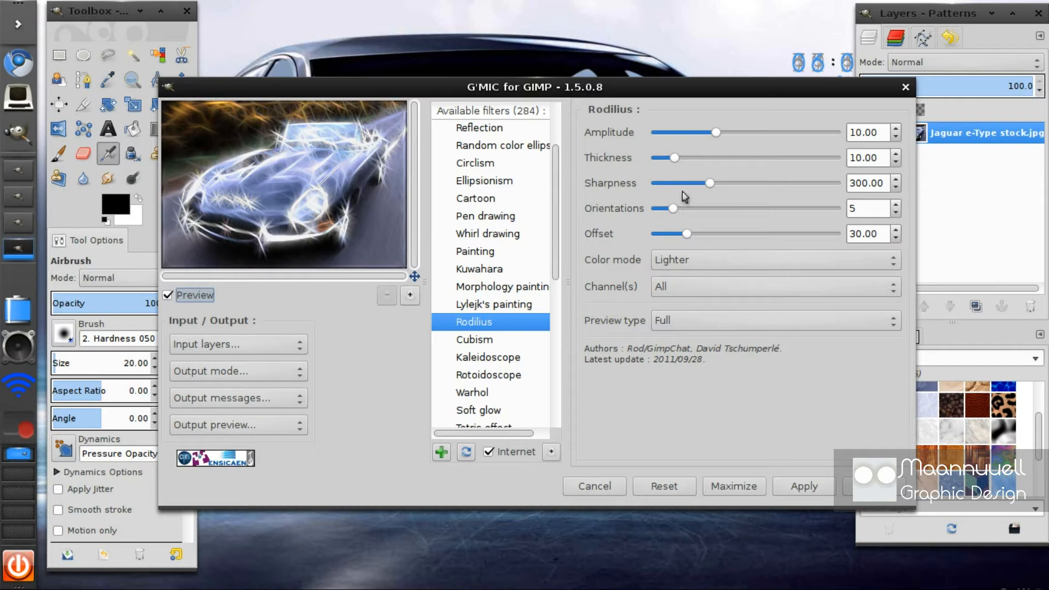
mouse_move(651, 187)
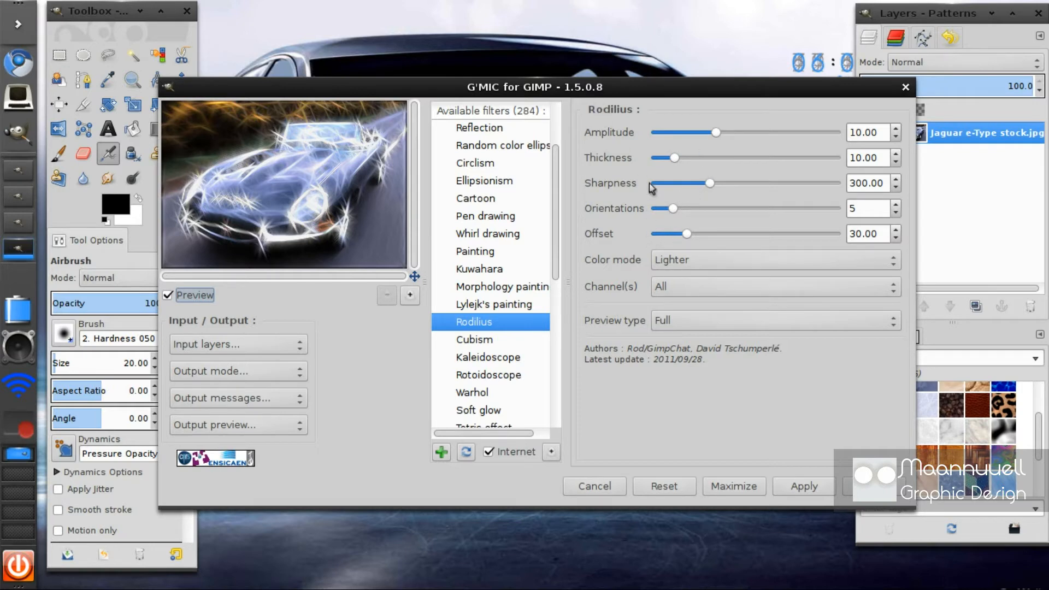
mouse_move(723, 160)
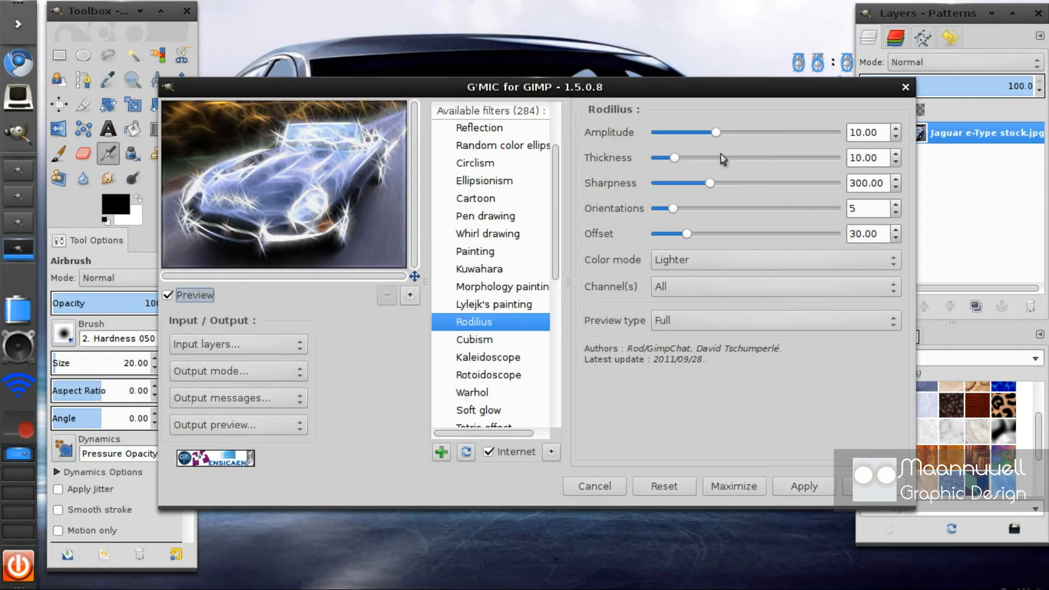
Try Rodilius amplitude around 23, then bring it back down to about 8.78.
drag(712, 132, 793, 132)
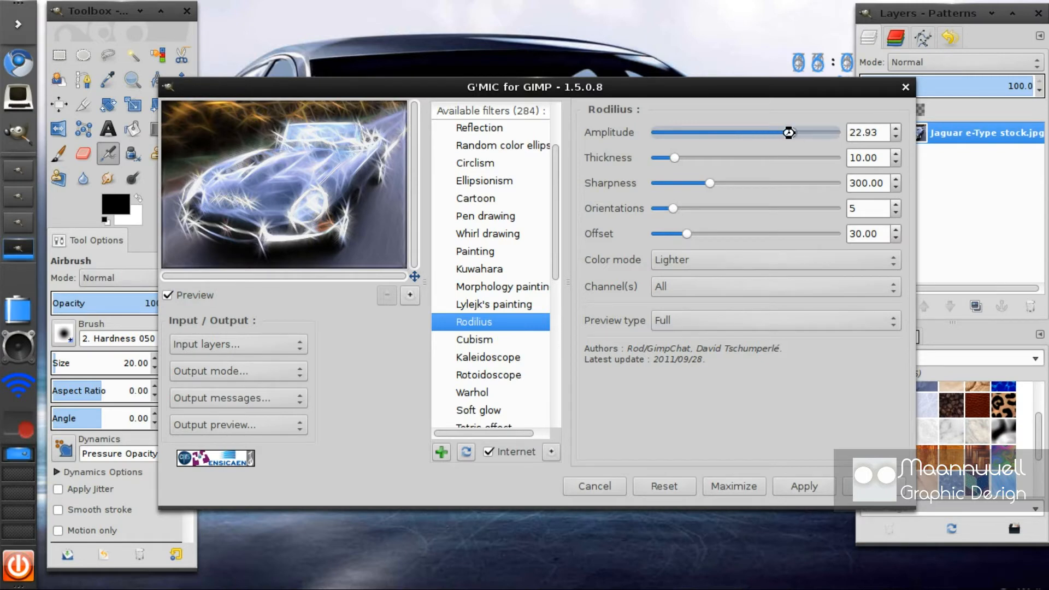
drag(789, 132, 714, 132)
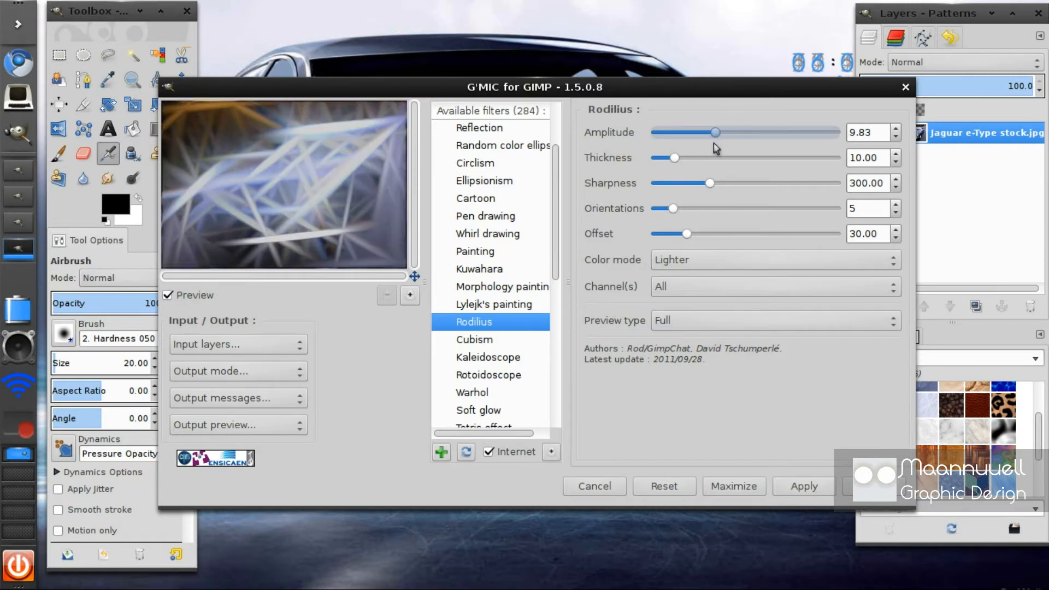
drag(715, 132, 708, 132)
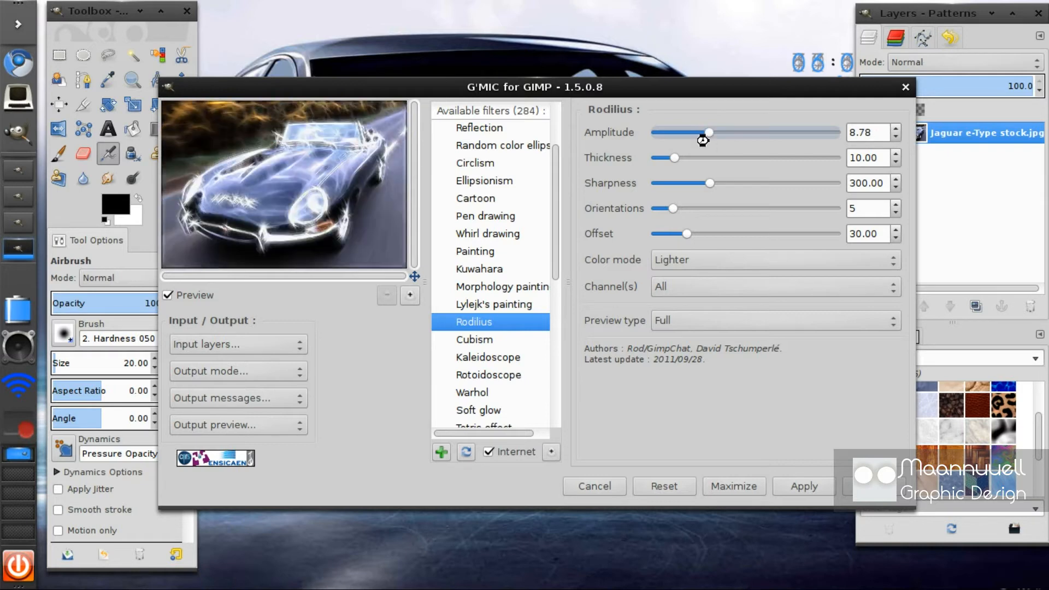
drag(709, 132, 708, 133)
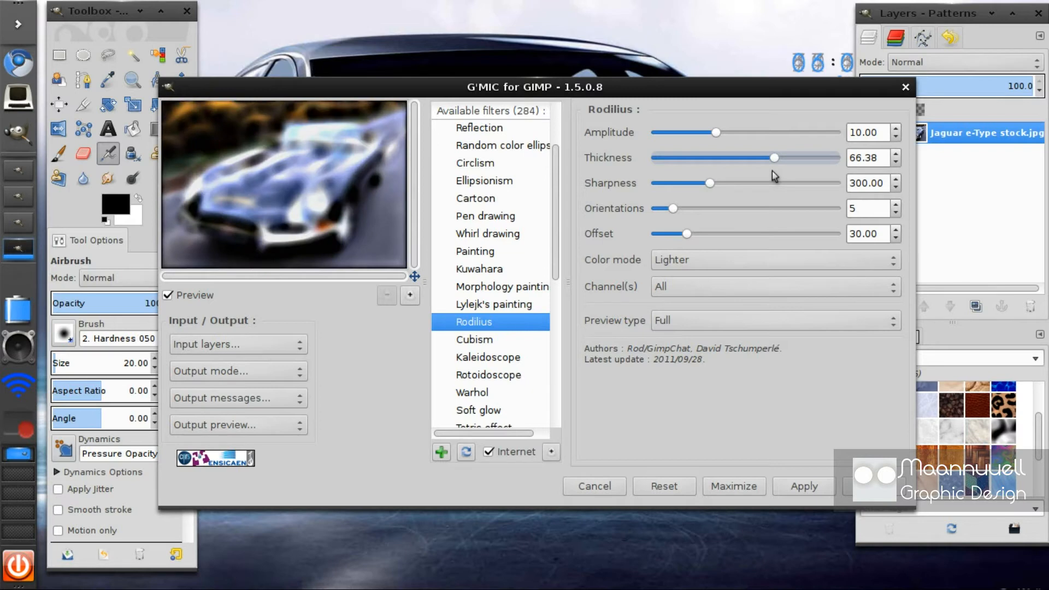
Set the Rodilius streak thickness to about 18.78.
drag(774, 157, 657, 157)
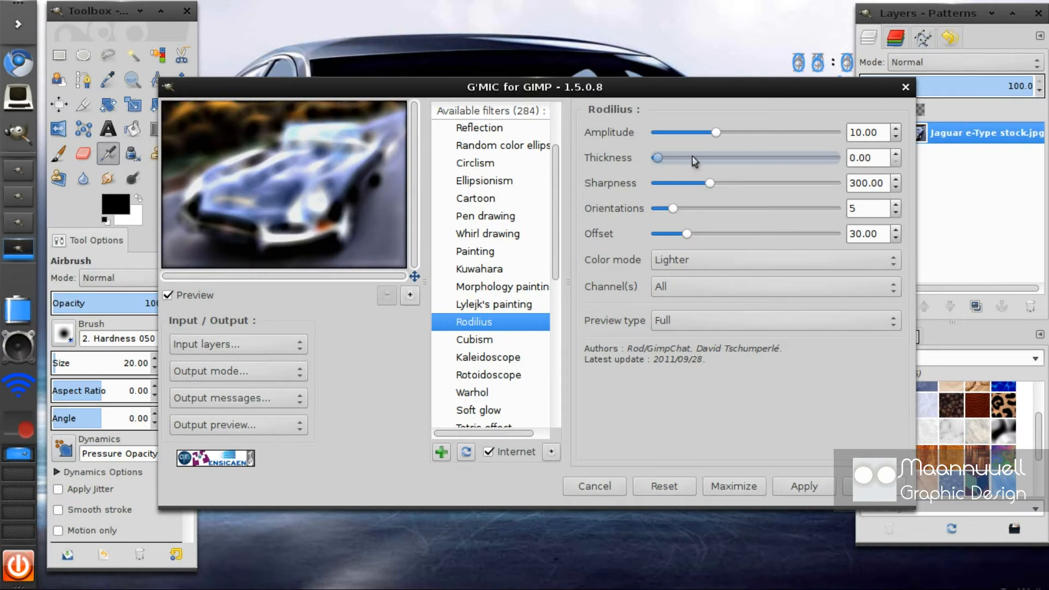
drag(657, 157, 689, 157)
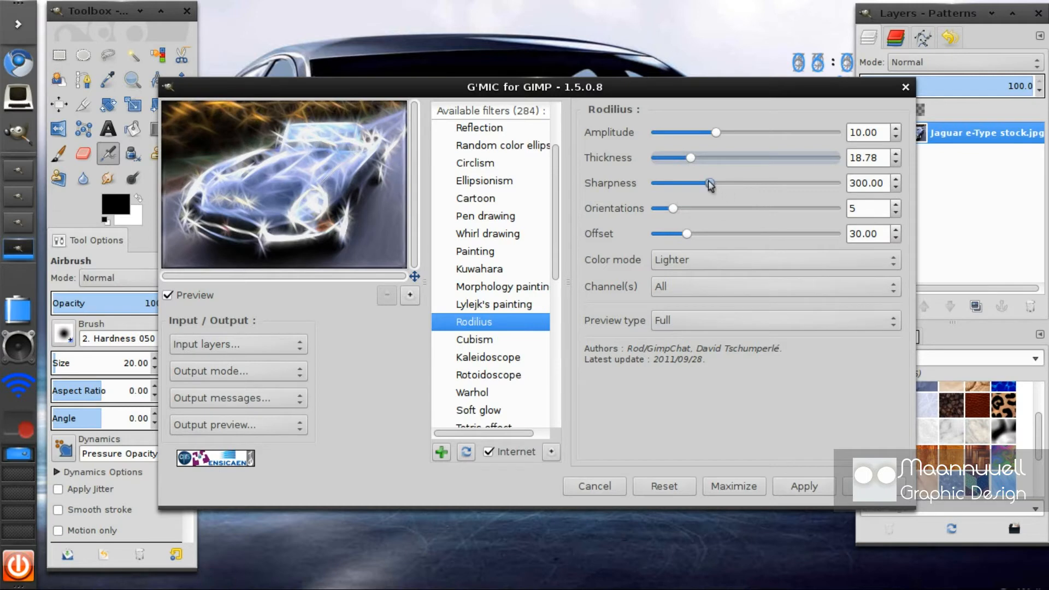
Trial higher sharpness values around 800 and 630, then settle it at about 371.18.
drag(709, 183, 797, 183)
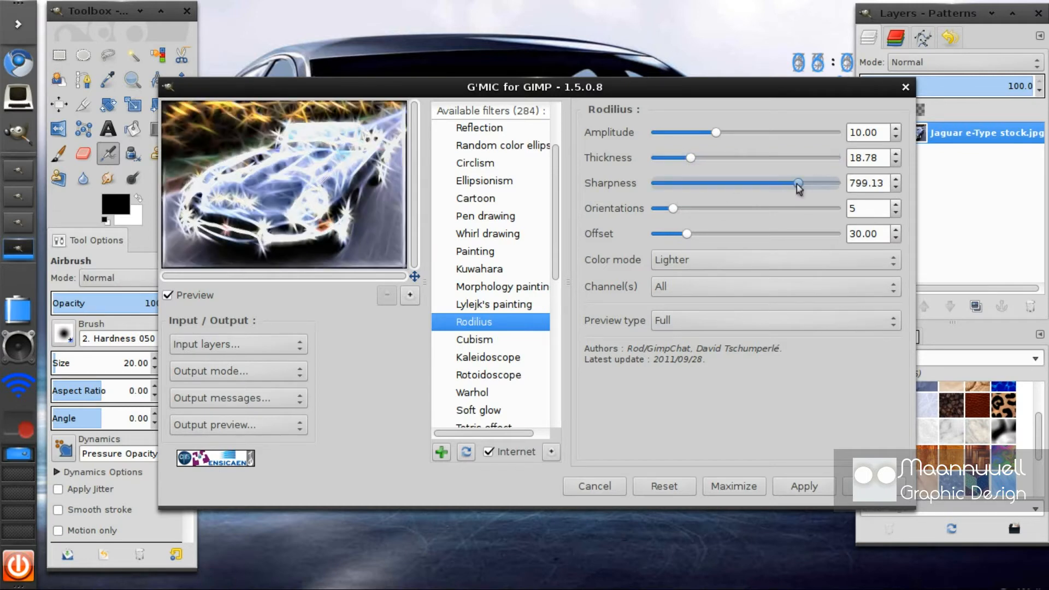
drag(799, 183, 769, 183)
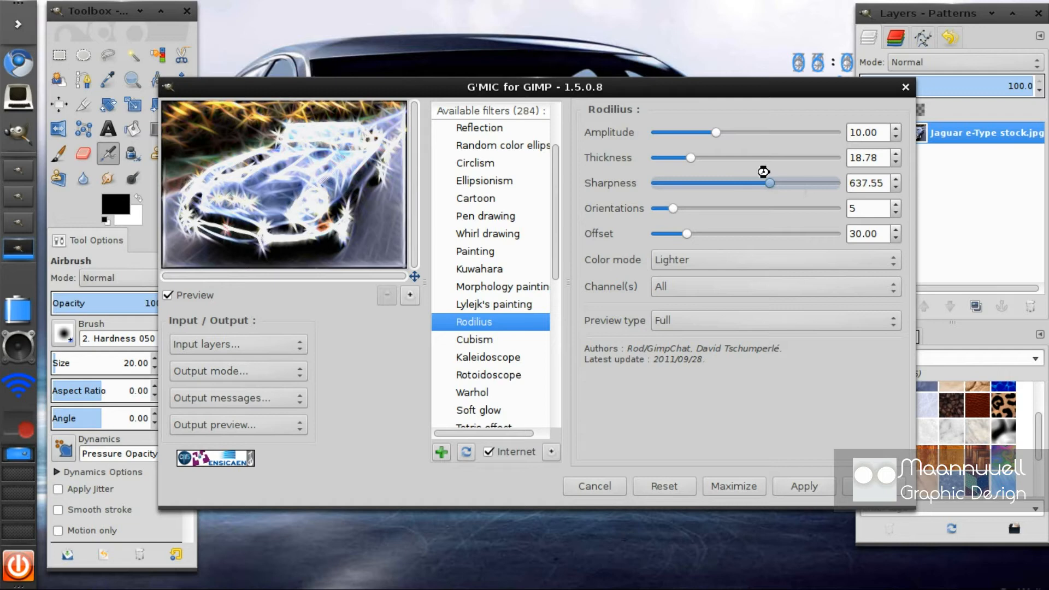
drag(768, 183, 768, 184)
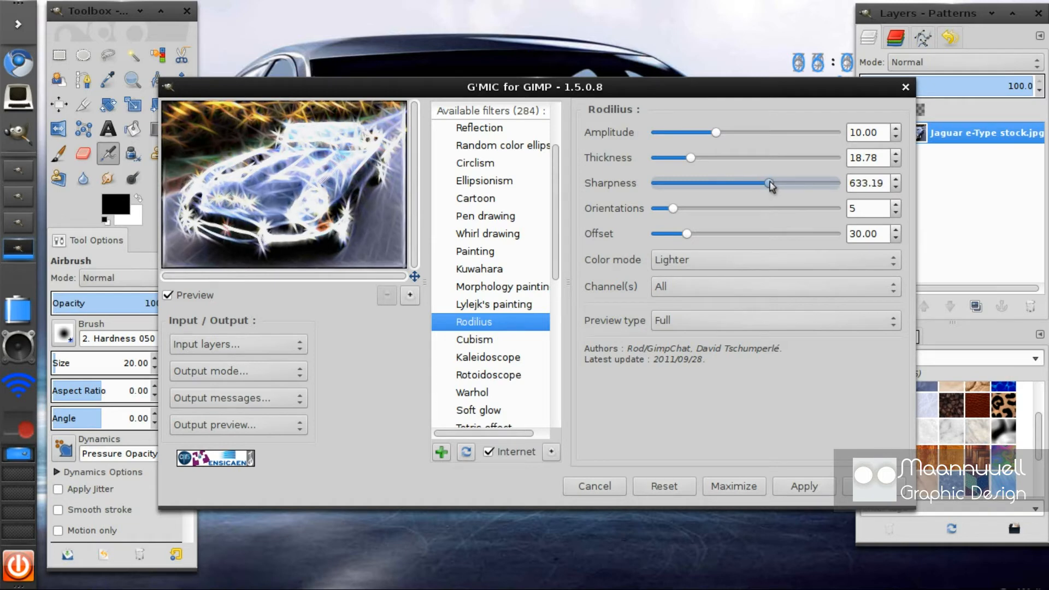
drag(769, 184, 700, 184)
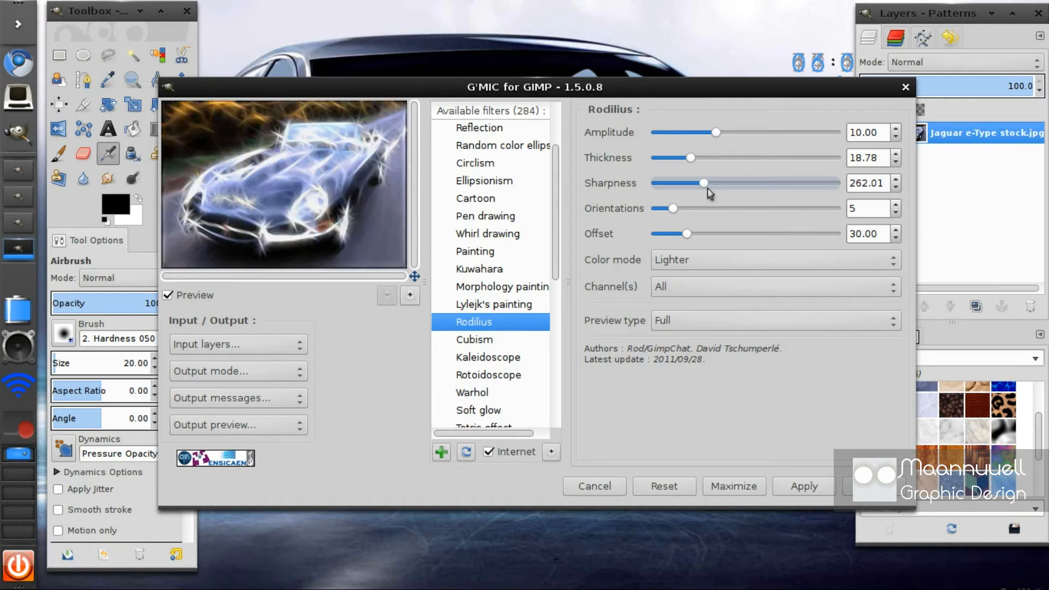
drag(701, 183, 721, 182)
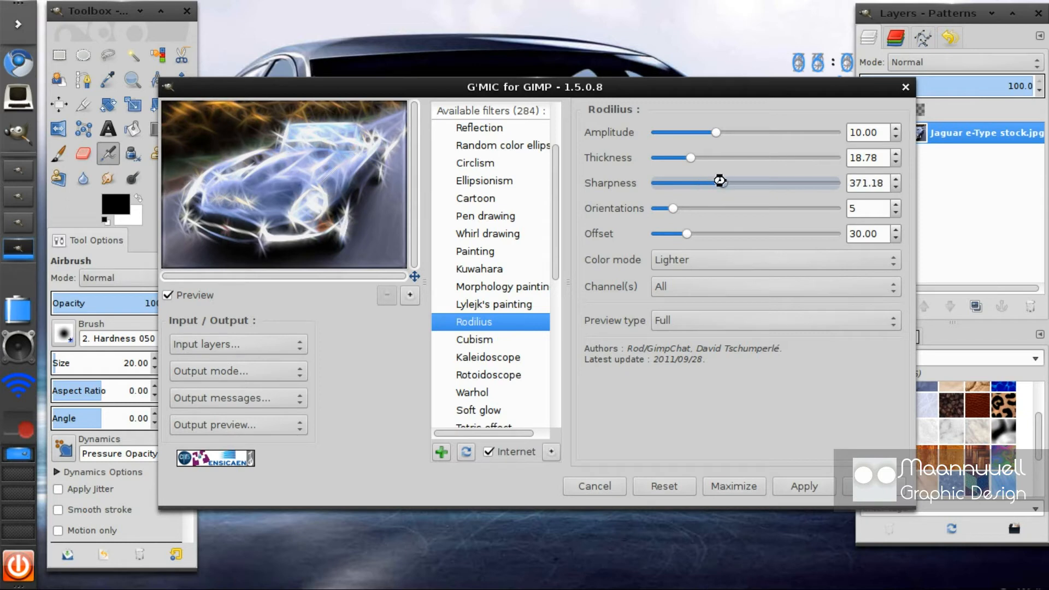
drag(719, 183, 725, 183)
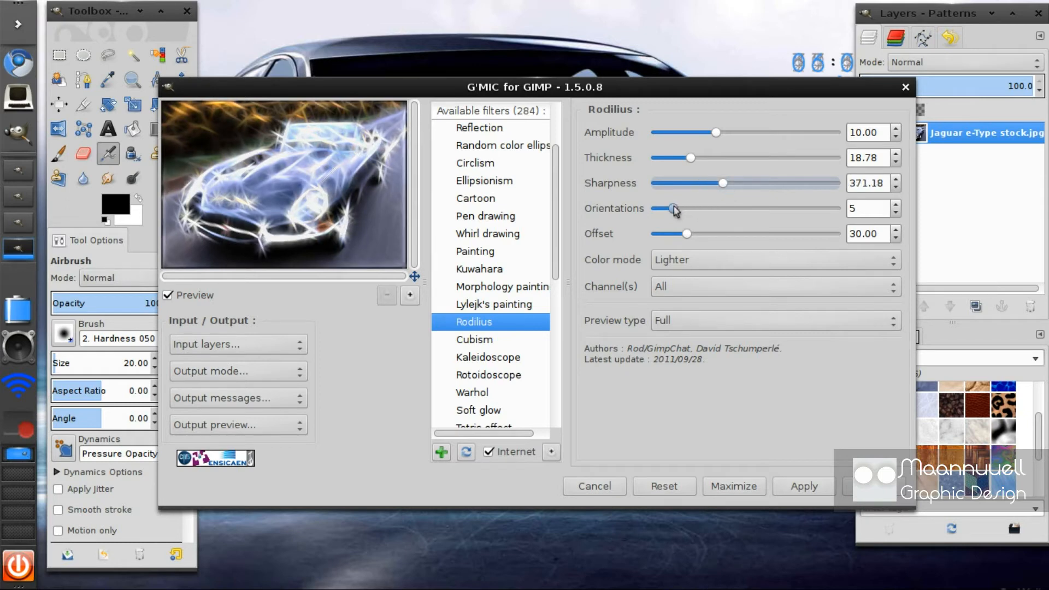
Set Rodilius to 16 orientations and, after trying offsets over 100, settle the offset near 43.23.
drag(674, 207, 832, 208)
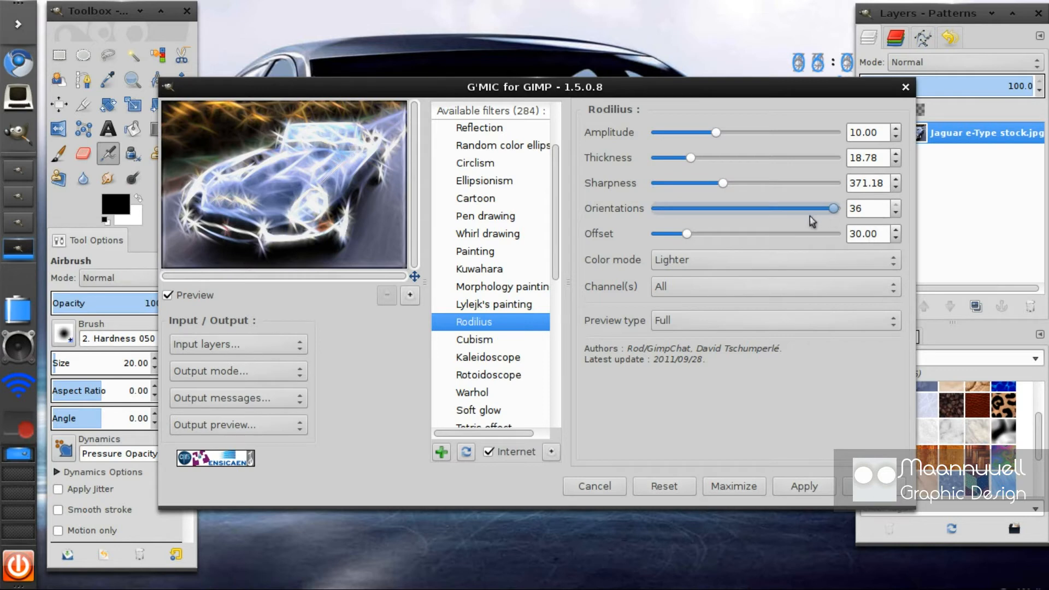
mouse_move(841, 217)
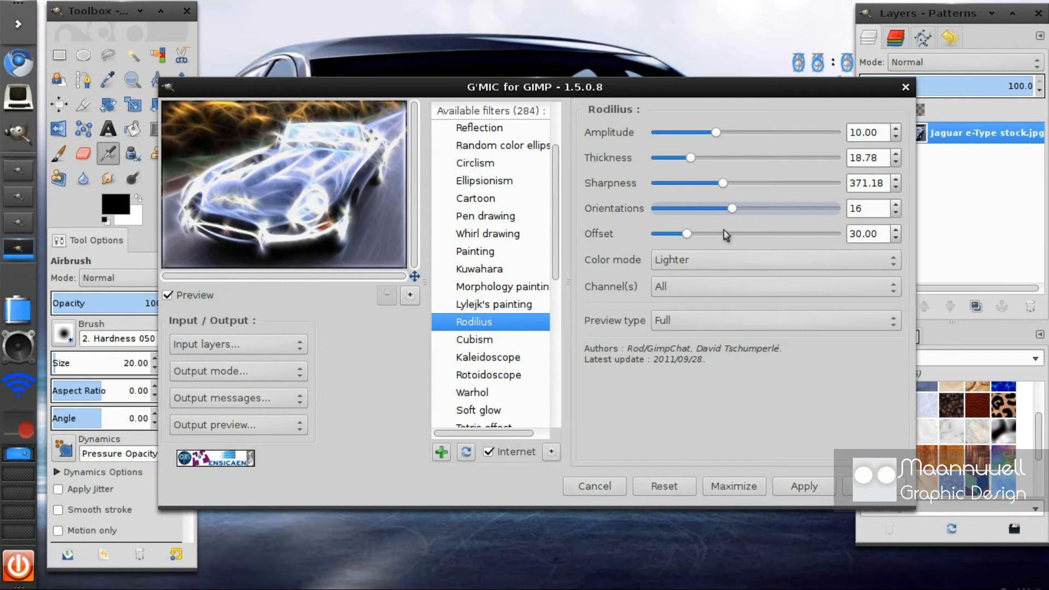
drag(684, 234, 756, 234)
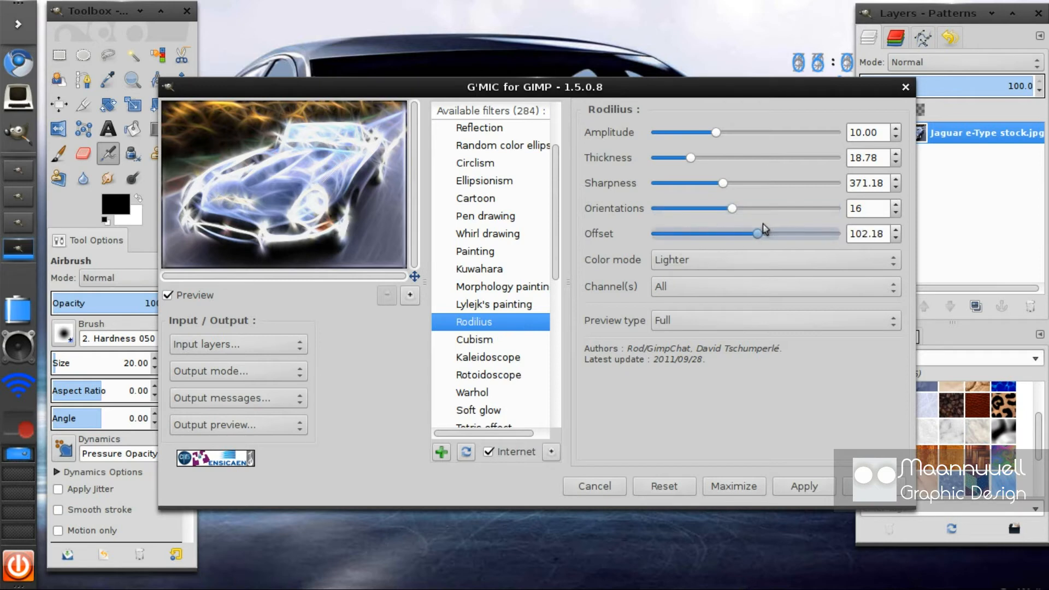
drag(756, 234, 769, 234)
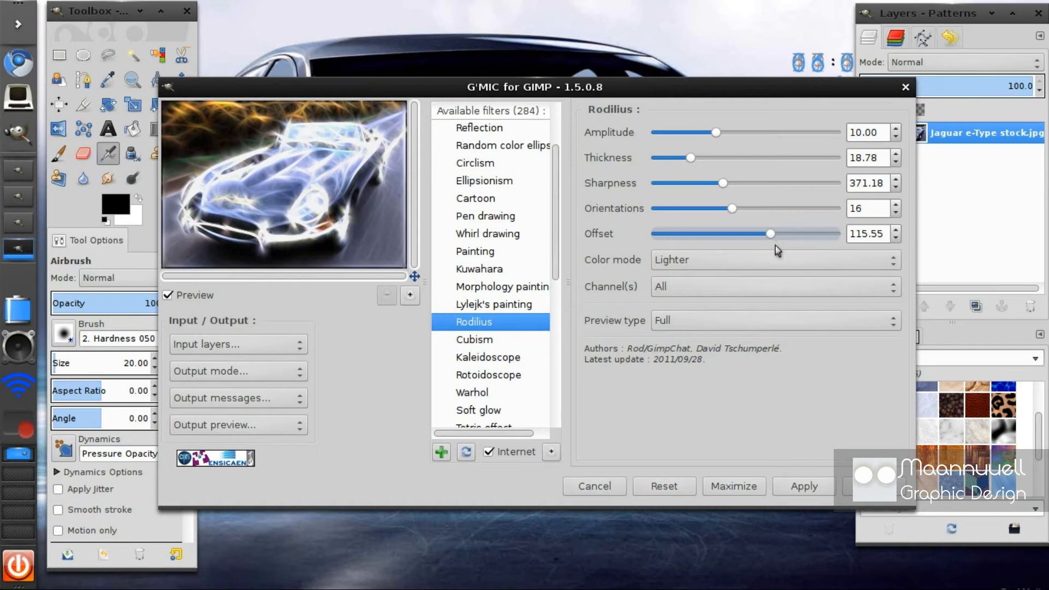
drag(769, 234, 711, 234)
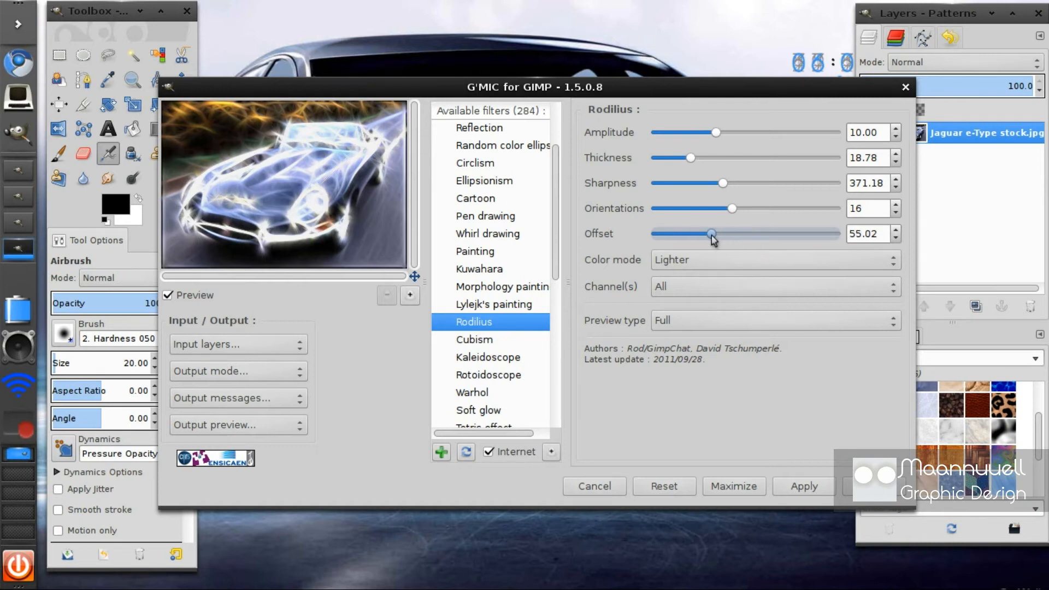
drag(711, 233, 699, 233)
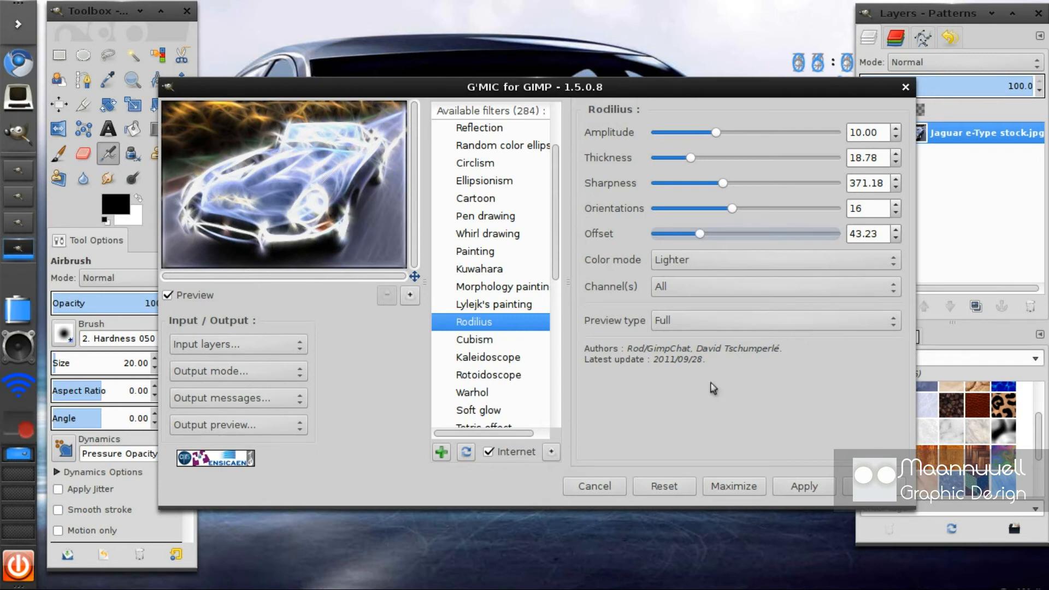
click(772, 260)
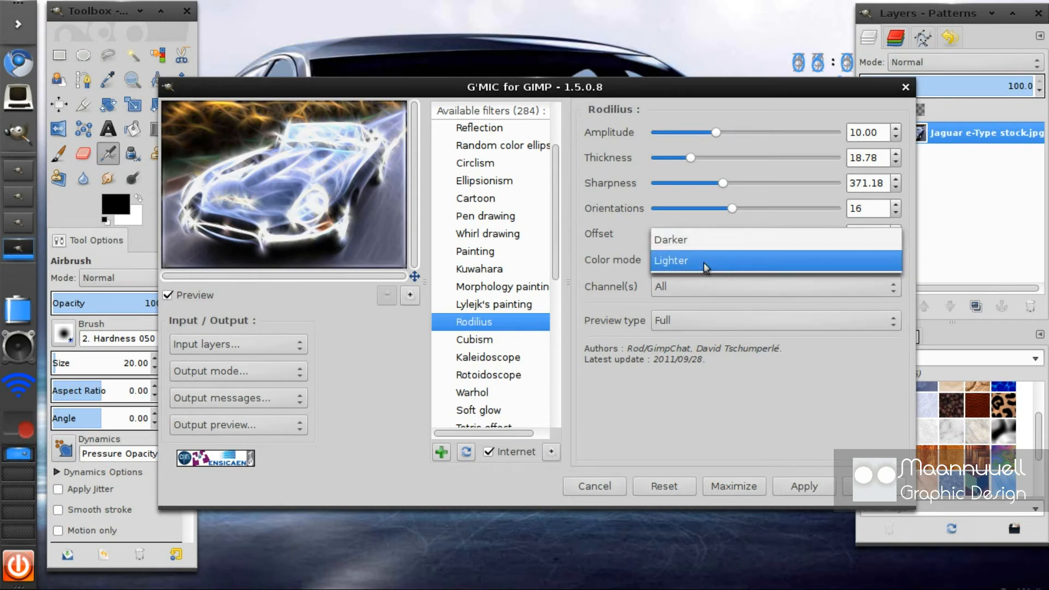
click(669, 239)
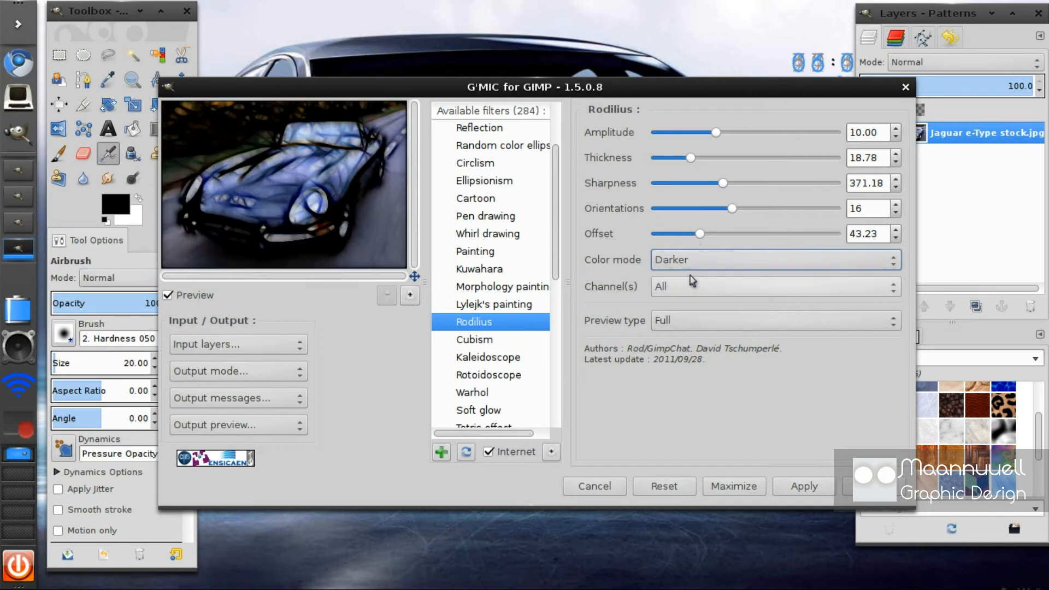
click(772, 260)
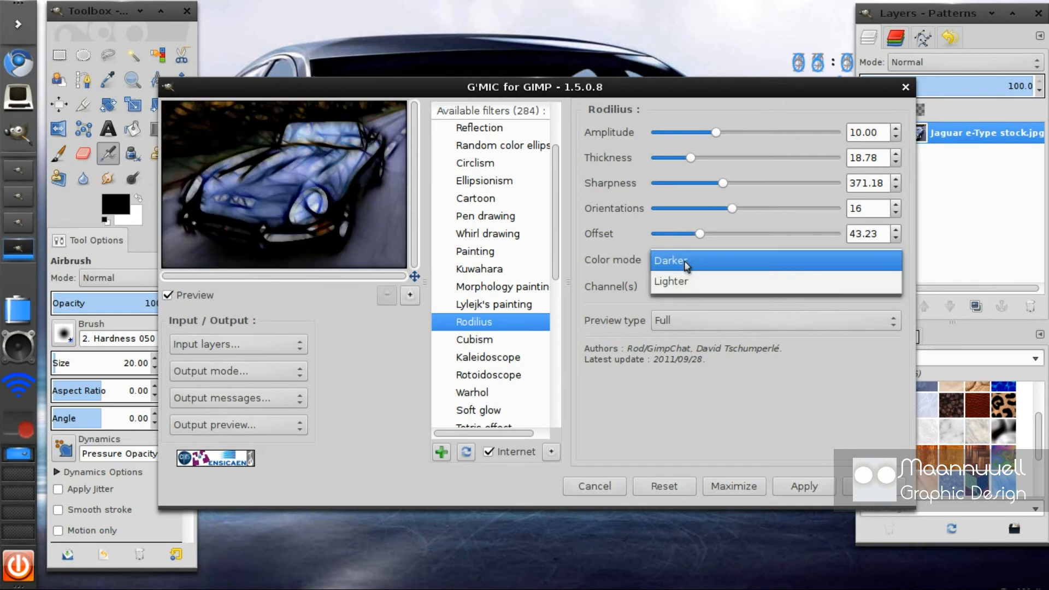
click(670, 280)
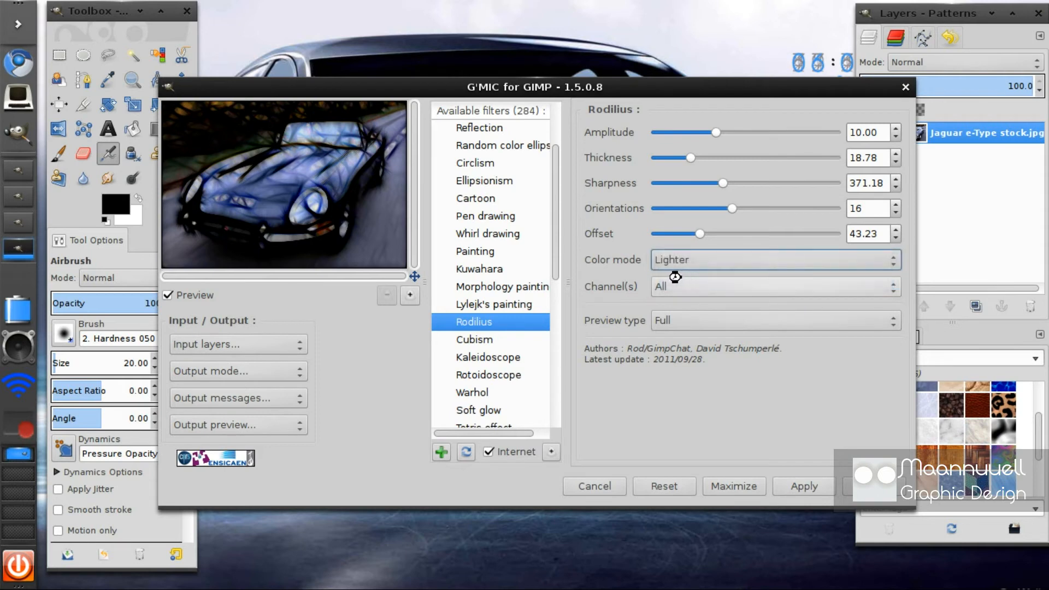
mouse_move(573, 279)
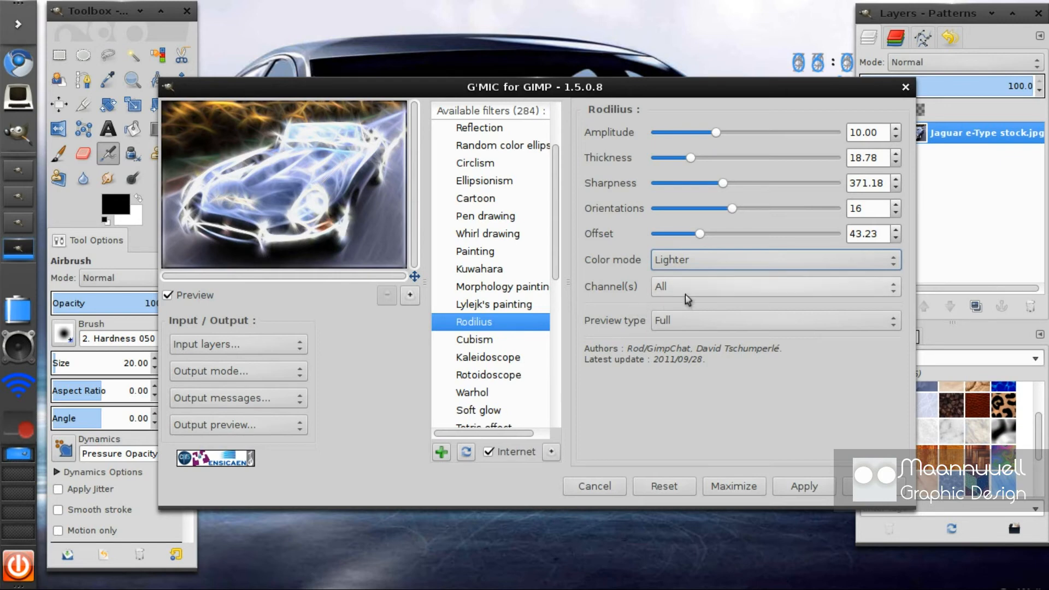
click(773, 286)
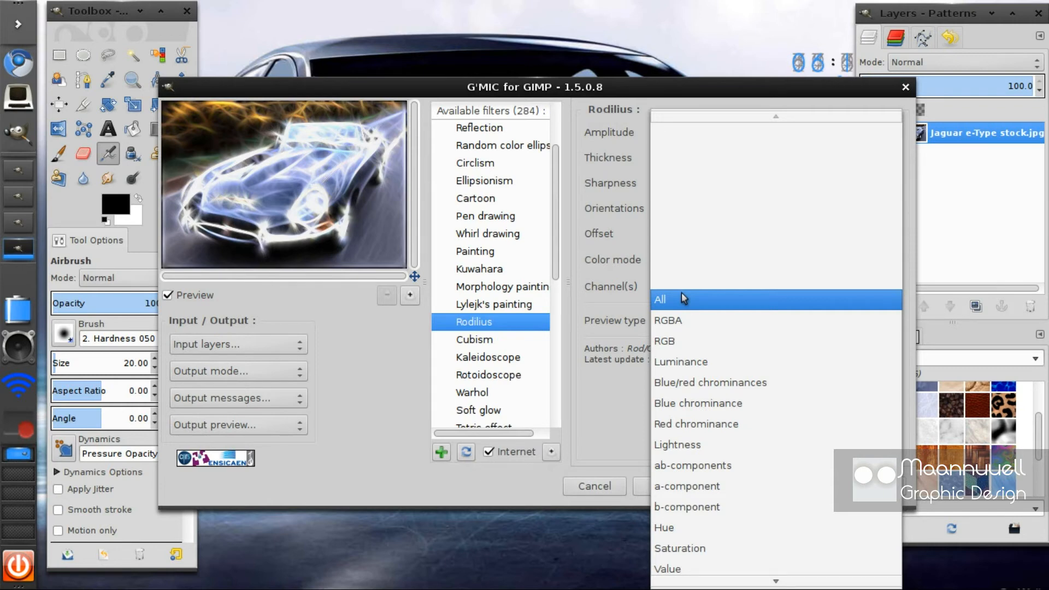
click(659, 299)
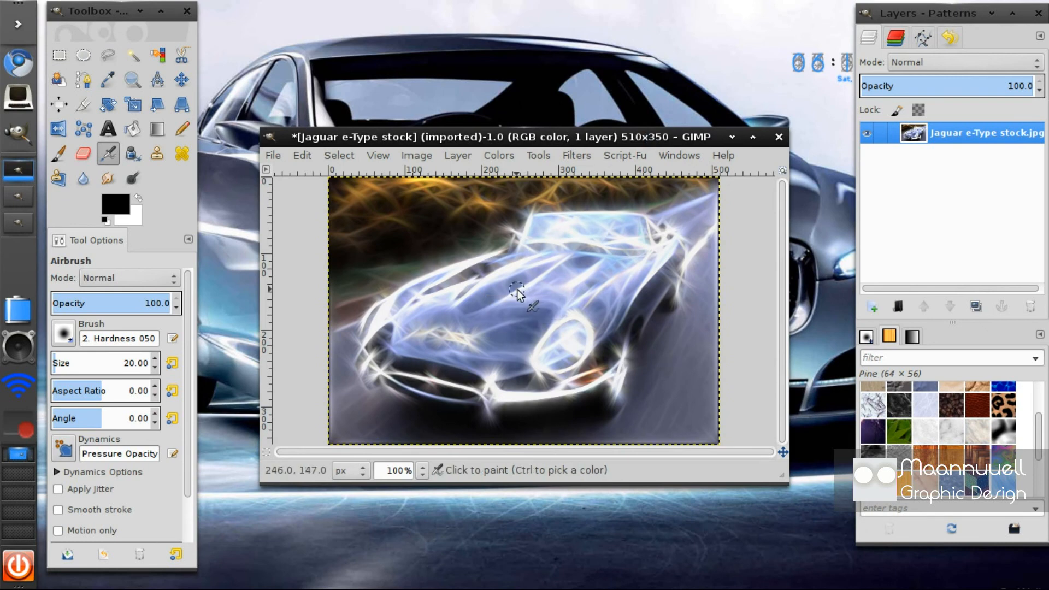
mouse_move(525, 297)
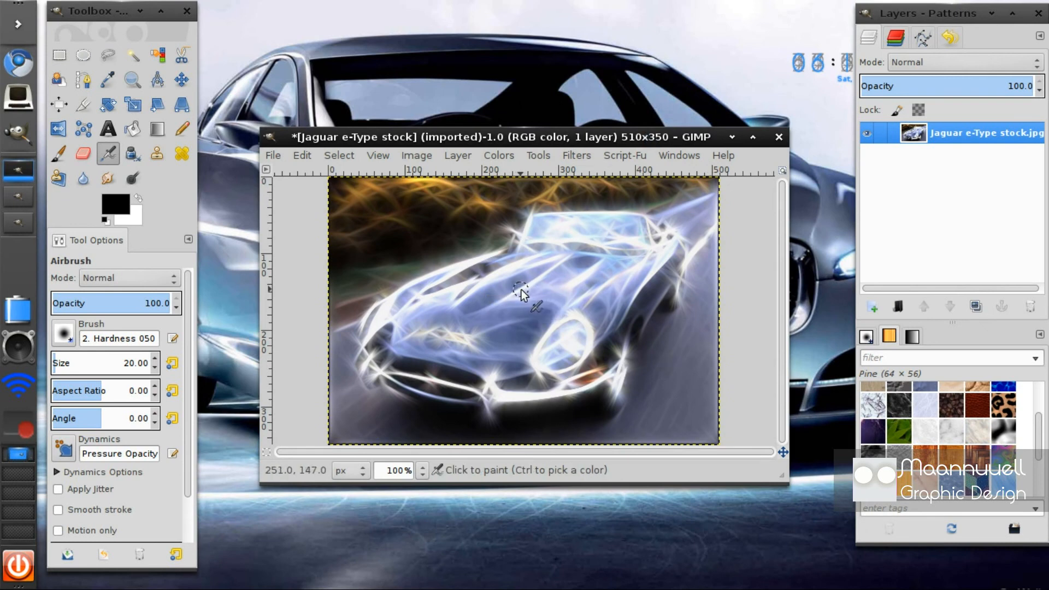
mouse_move(469, 248)
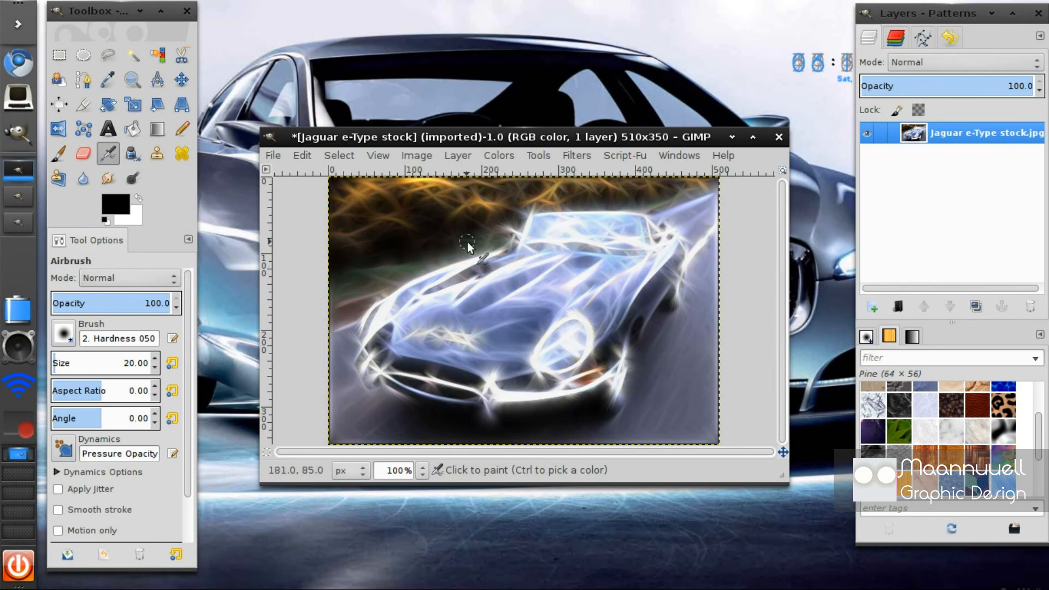